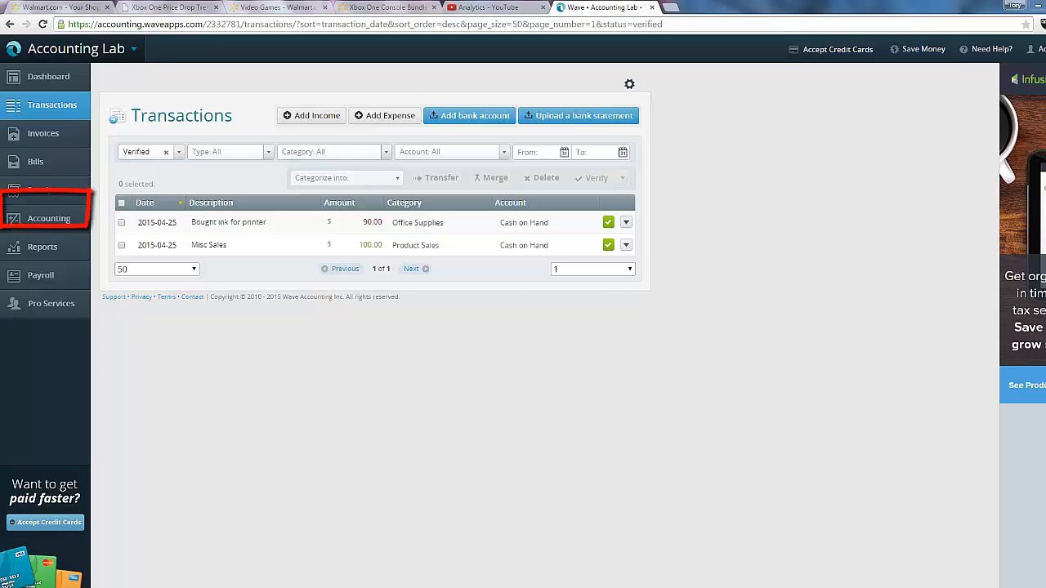
pyautogui.moveTo(49, 219)
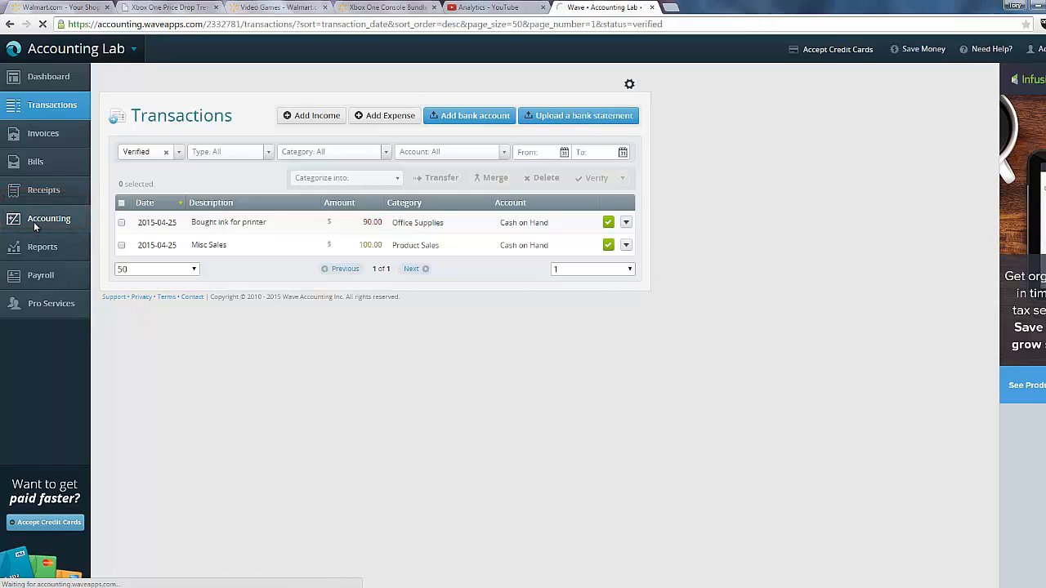
# Step: Leave the verified Transactions list and go to the Accounting section's Accounts list
pyautogui.click(49, 219)
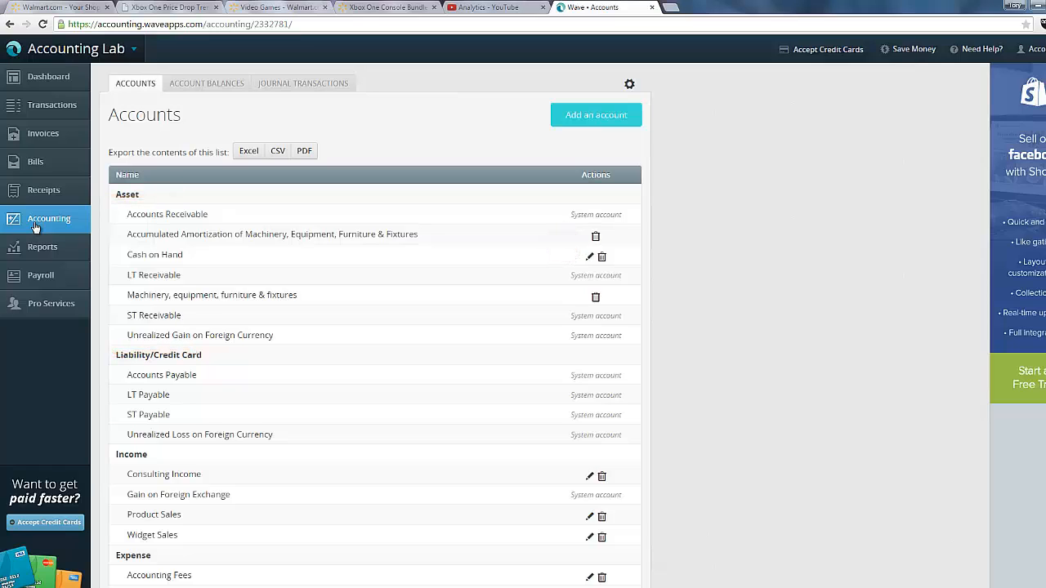
pyautogui.moveTo(460, 258)
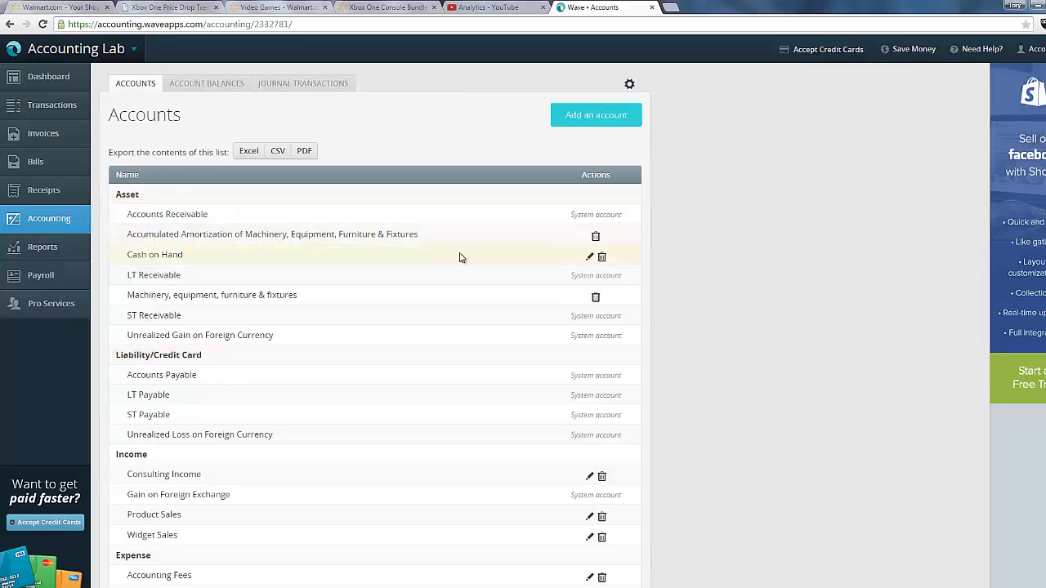
# Step: Bring up the edit form for the Cash on Hand asset account
pyautogui.click(588, 256)
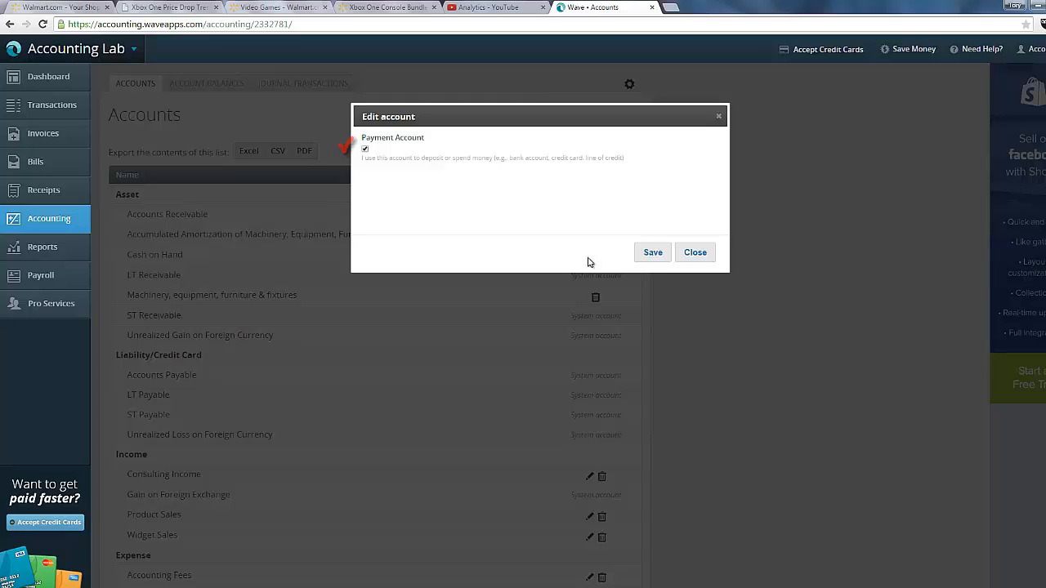
# Step: Close the Cash on Hand settings and scroll the Accounts list down to the Equity accounts
pyautogui.click(695, 252)
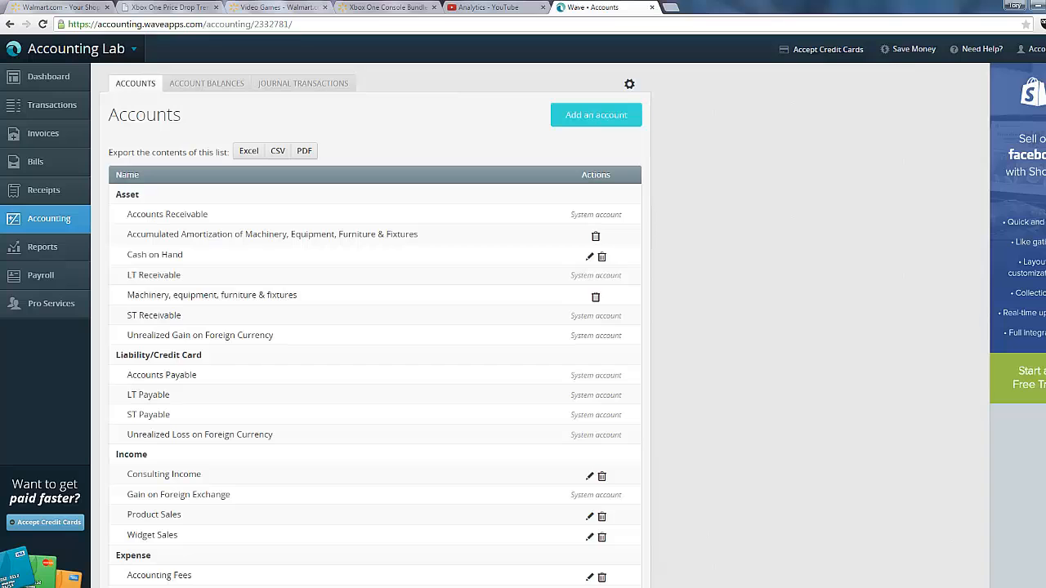
pyautogui.scroll(-3)
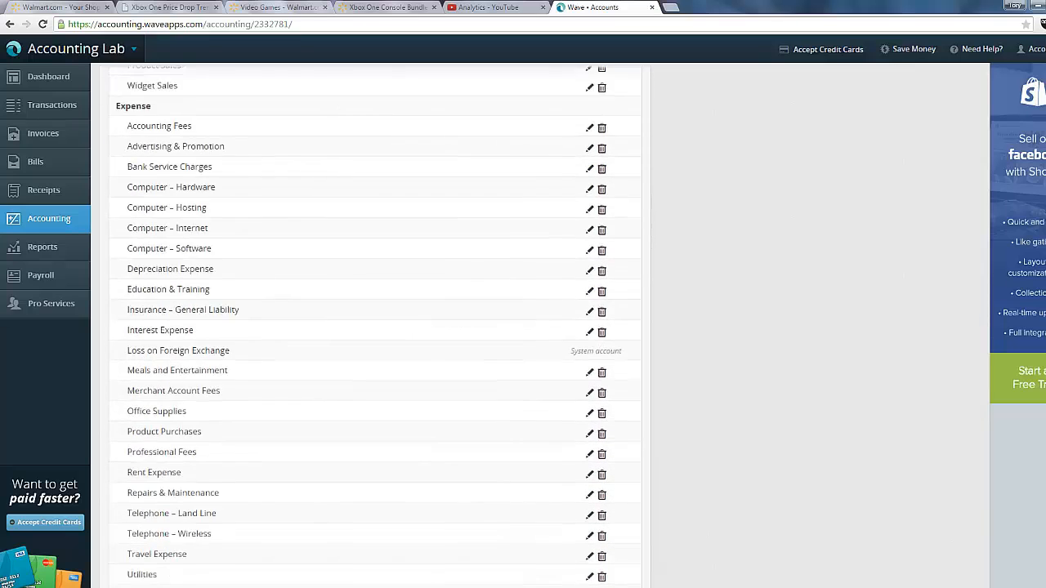
pyautogui.scroll(-3)
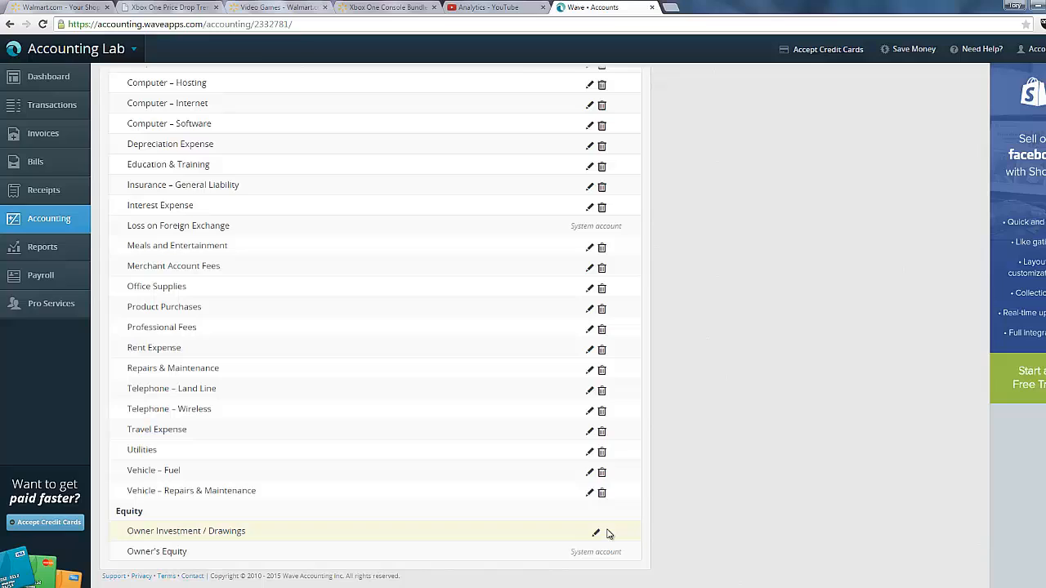
# Step: Check Owner Investment / Drawings is marked as a payment account, then return to the list top
pyautogui.click(594, 531)
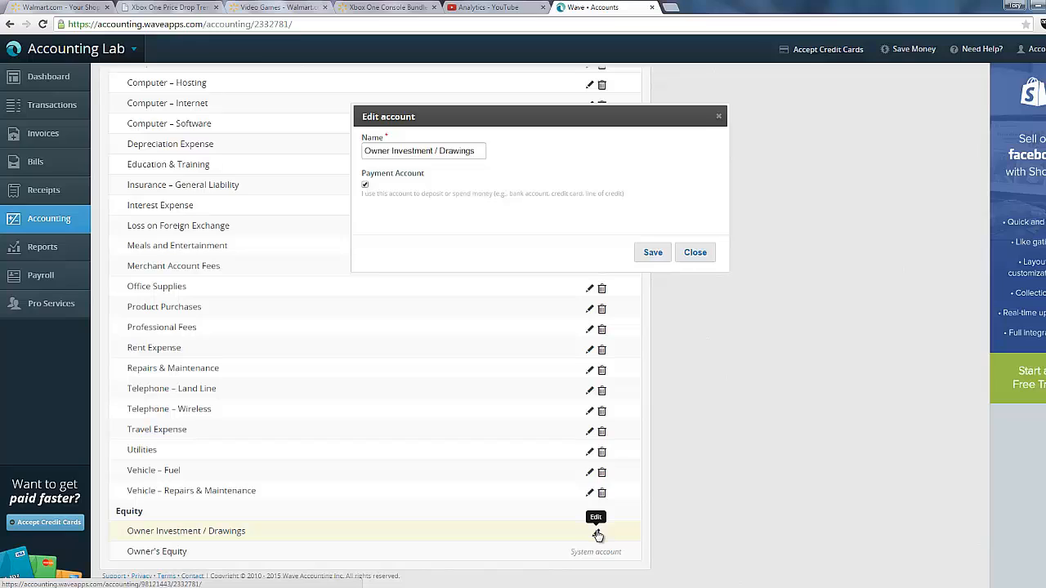
pyautogui.moveTo(695, 252)
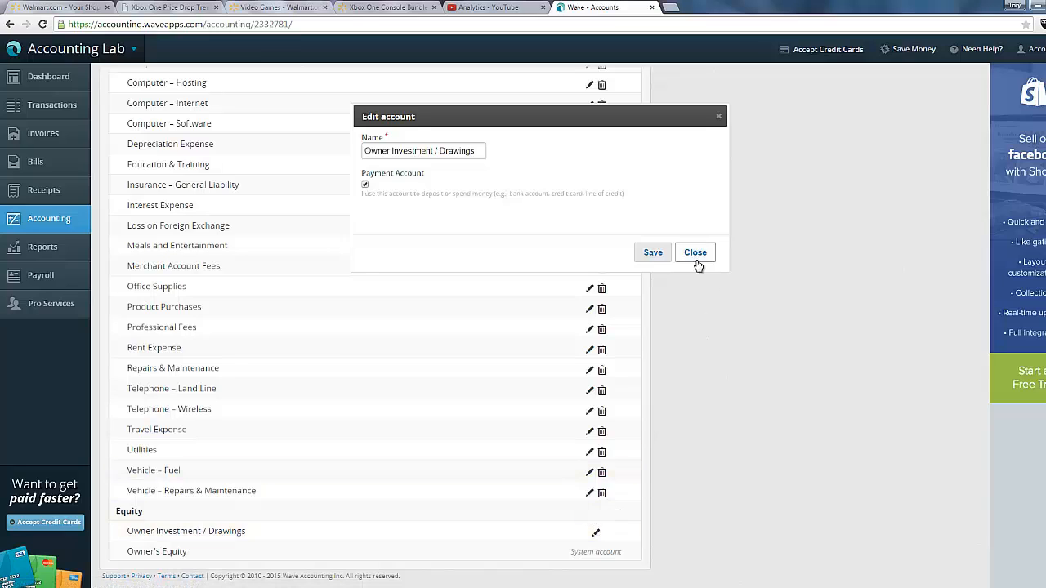
pyautogui.click(696, 251)
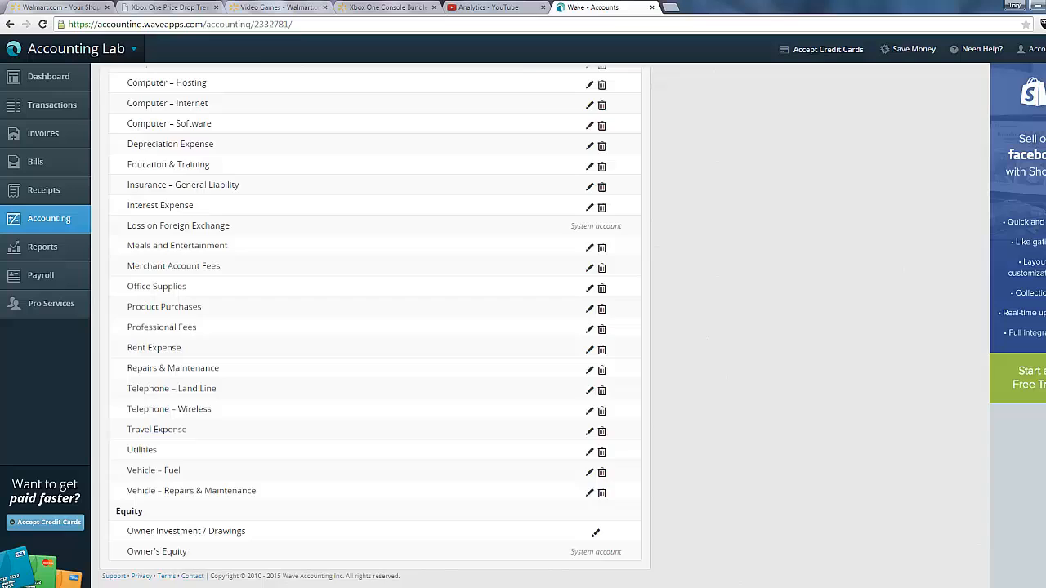
pyautogui.scroll(3)
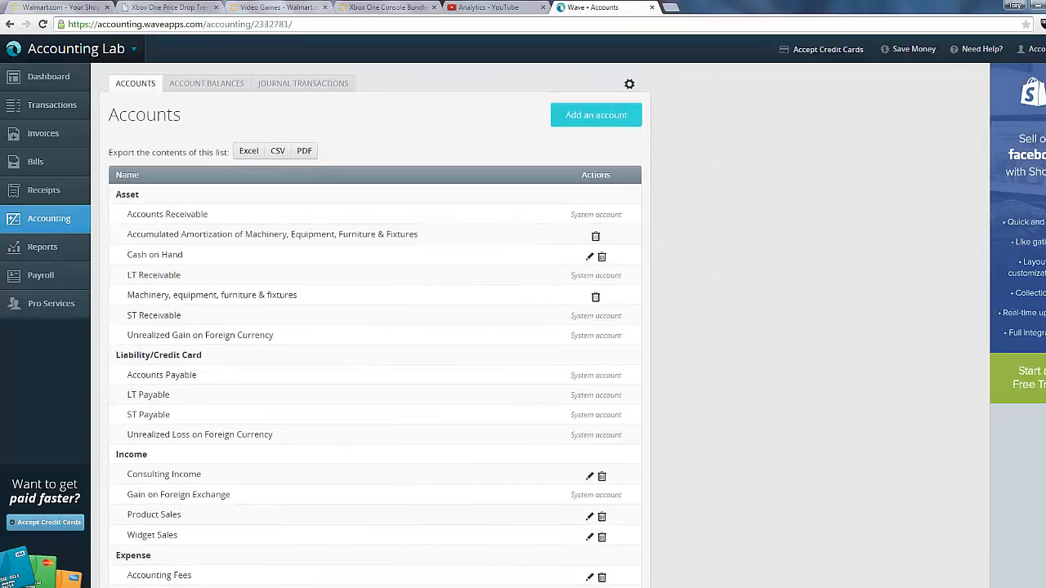